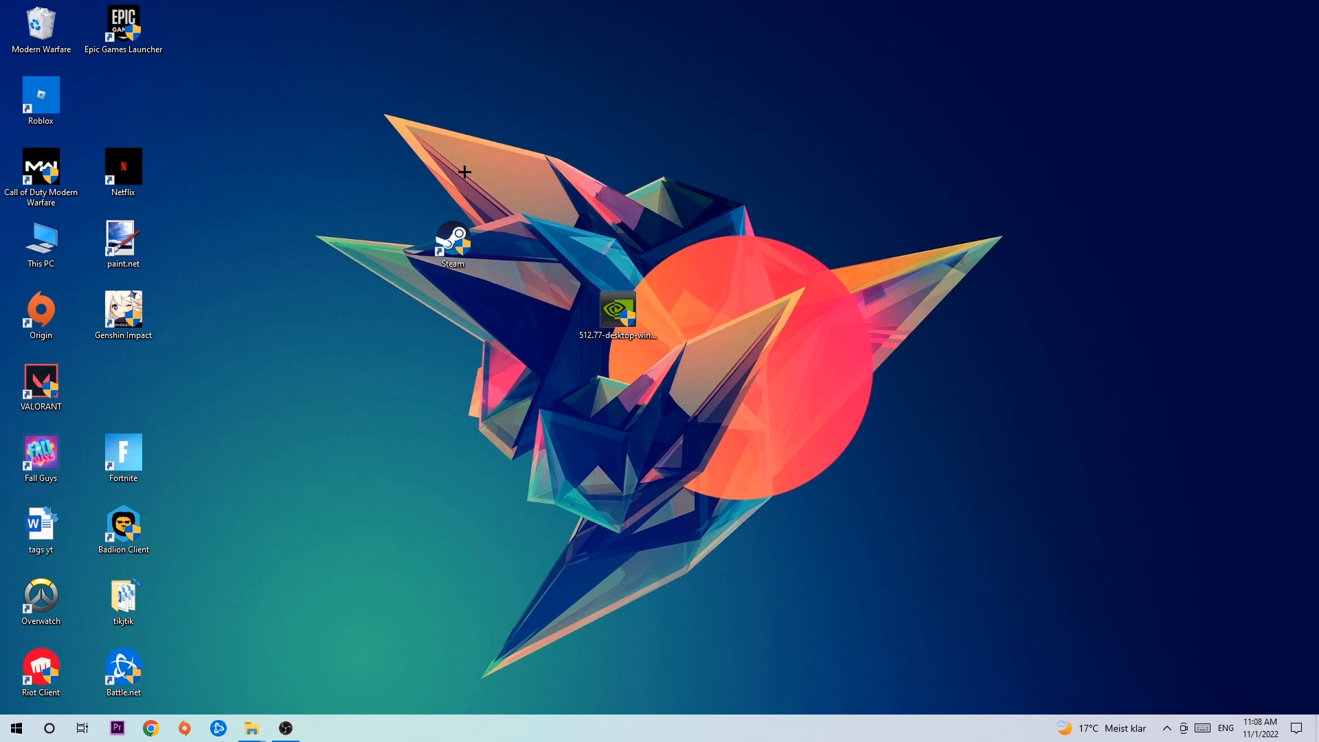
mouse_move(461, 172)
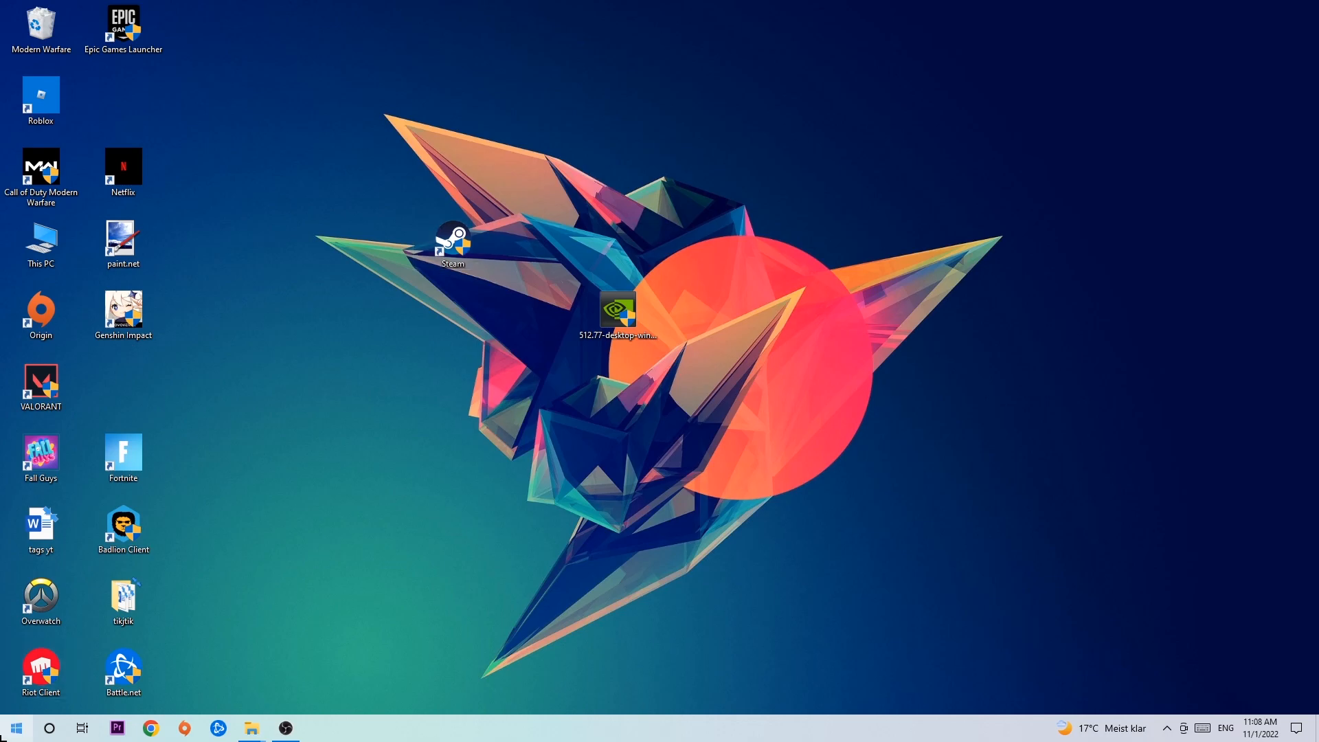
Bring up the Start menu with the installed programs list.
click(13, 728)
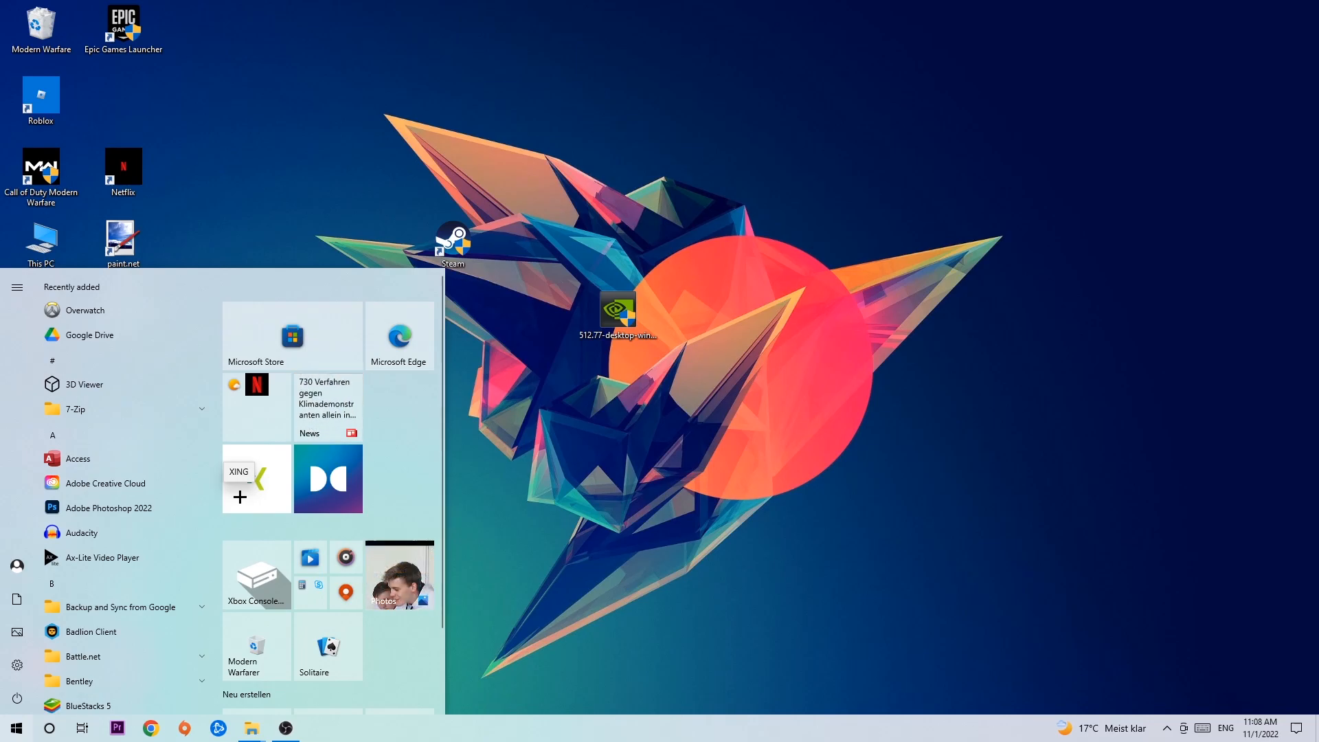
Search 'wind' and launch Windows Defender Firewall from the best match.
text(wind)
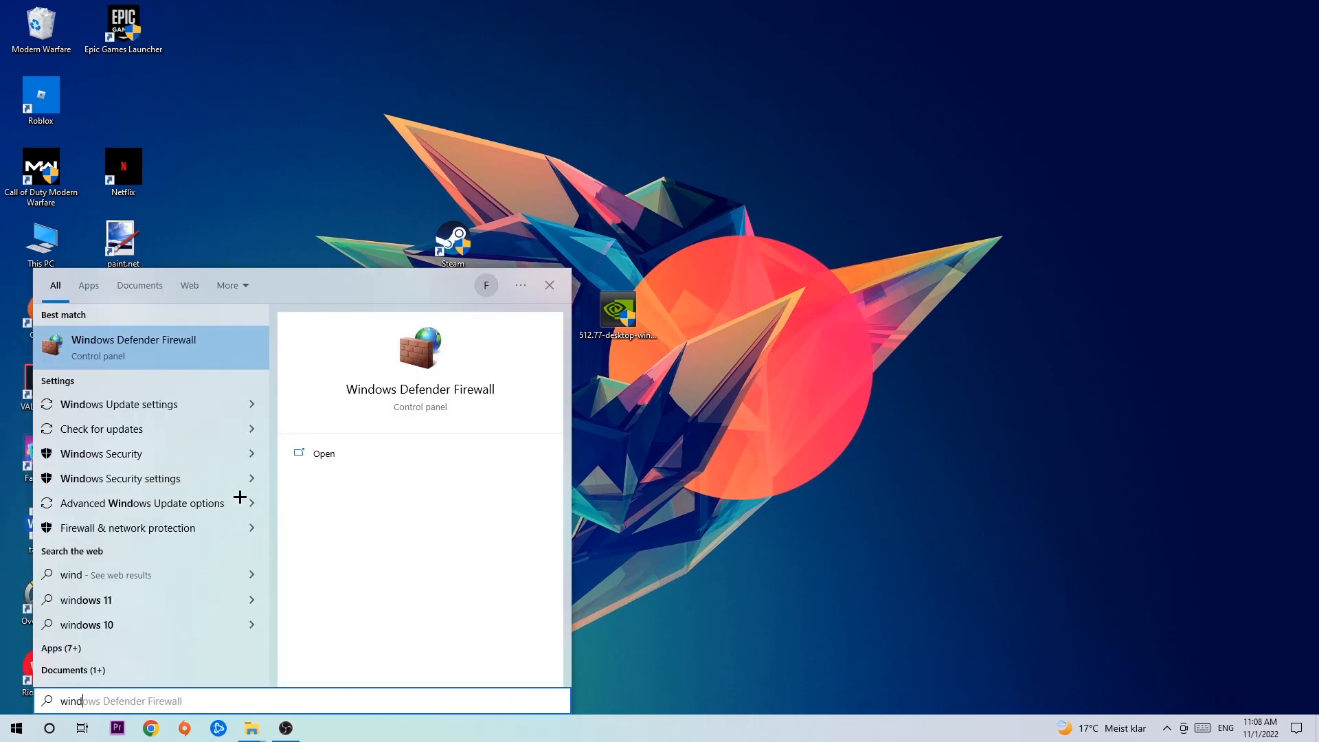
mouse_move(119, 404)
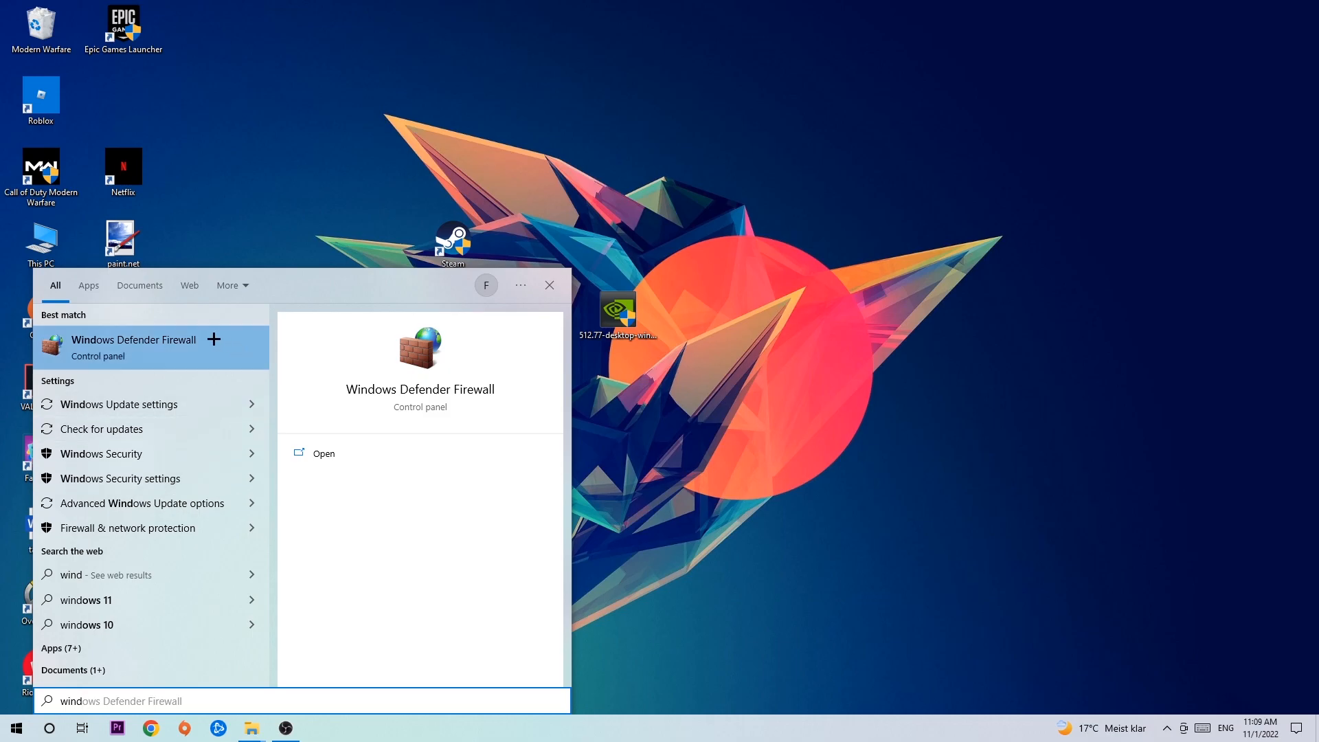
mouse_move(207, 363)
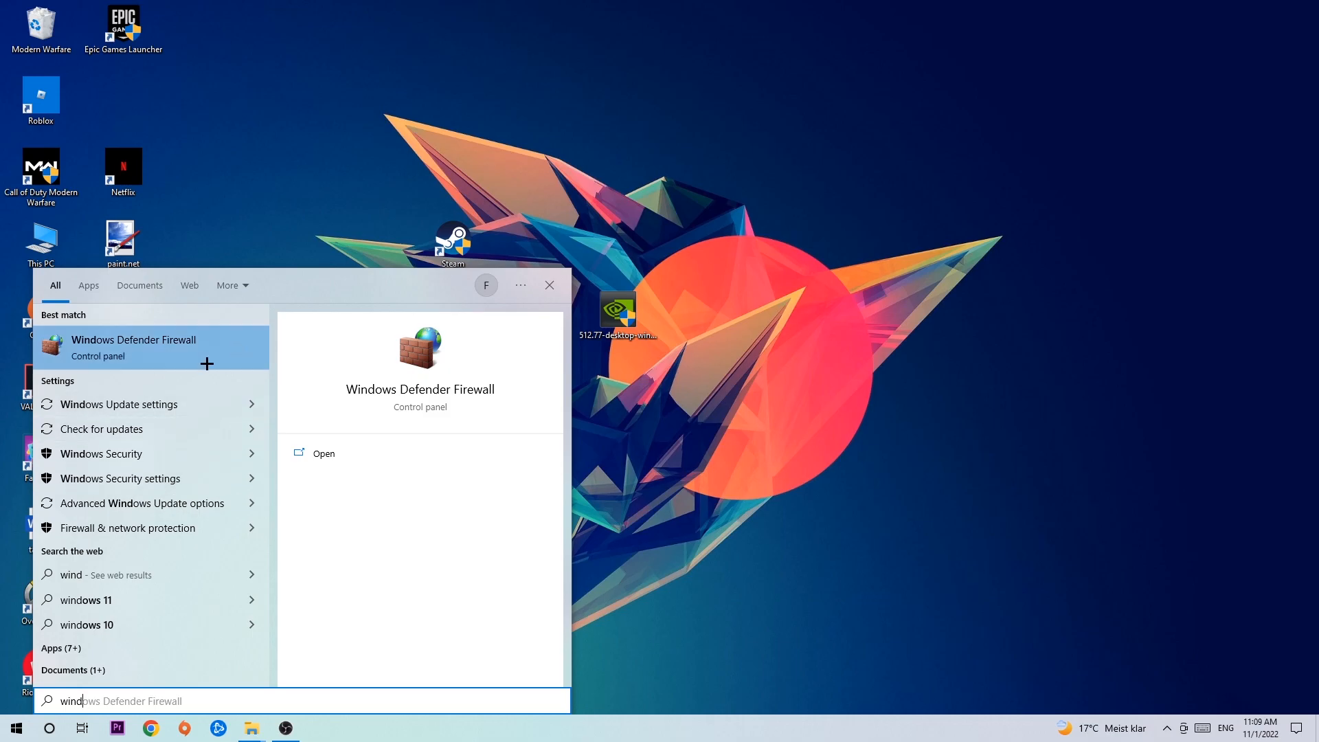
click(323, 452)
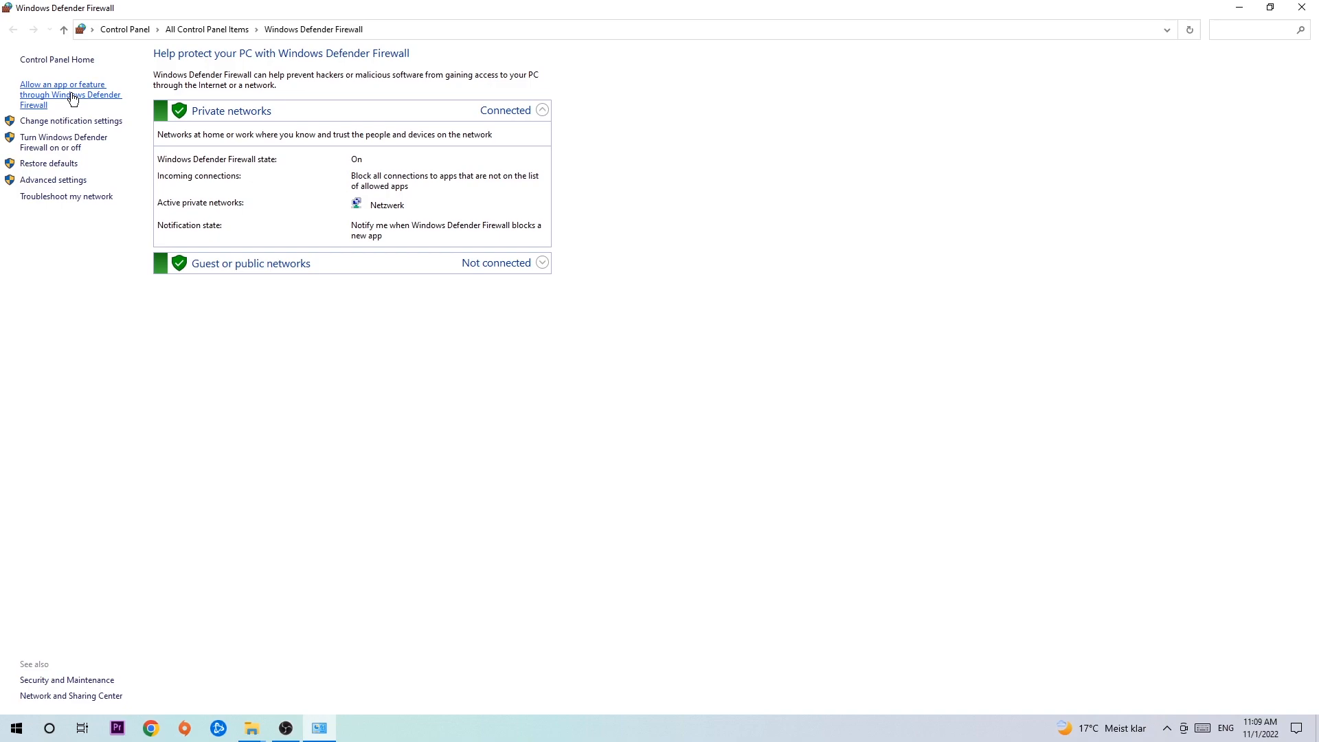
Go to the Allowed apps page listing apps permitted through the firewall.
click(70, 95)
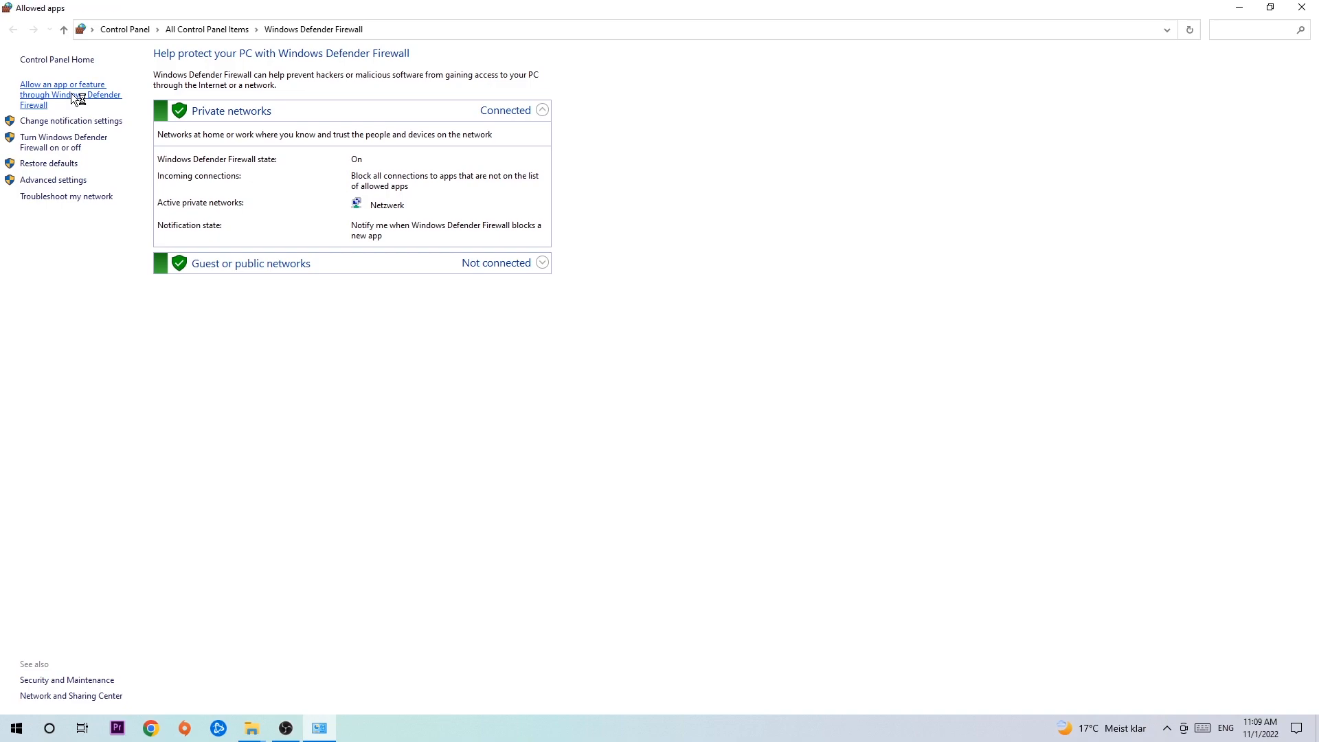
click(70, 95)
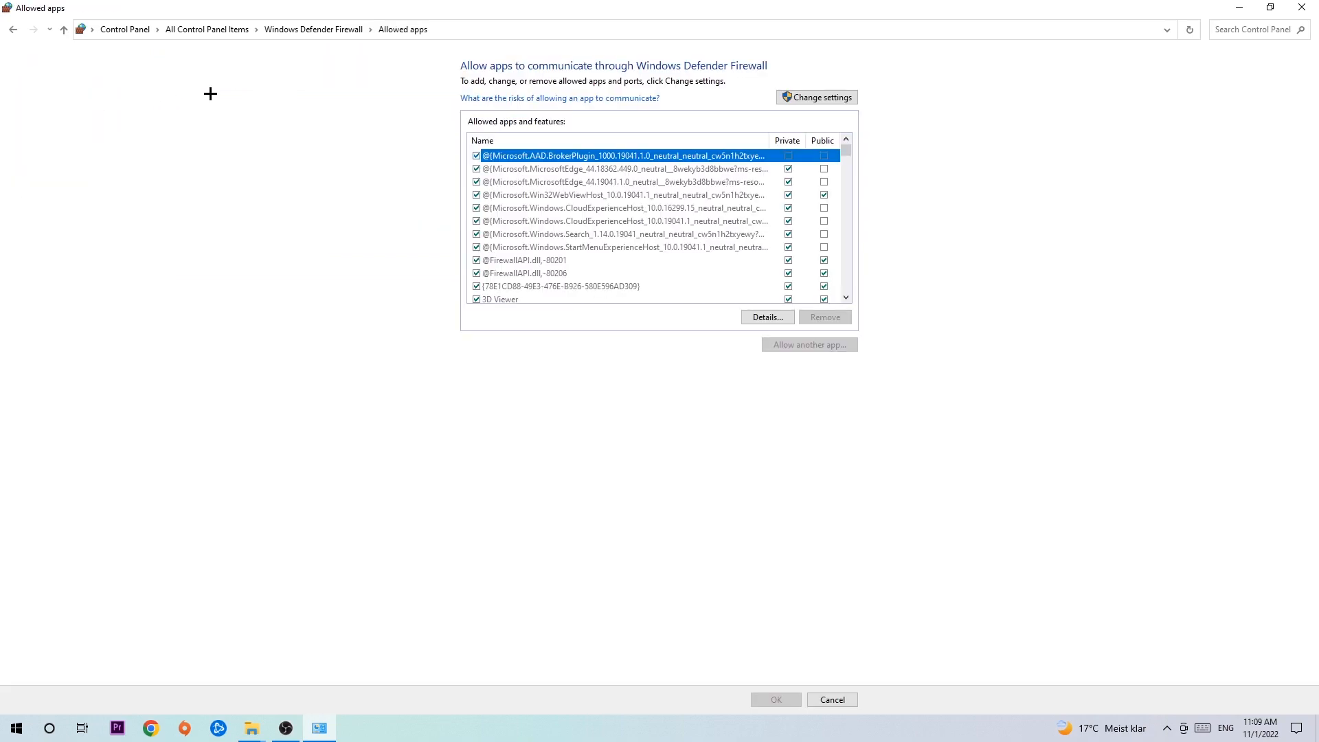
Unlock the allowed apps list via Change settings and start Allow another app.
click(821, 97)
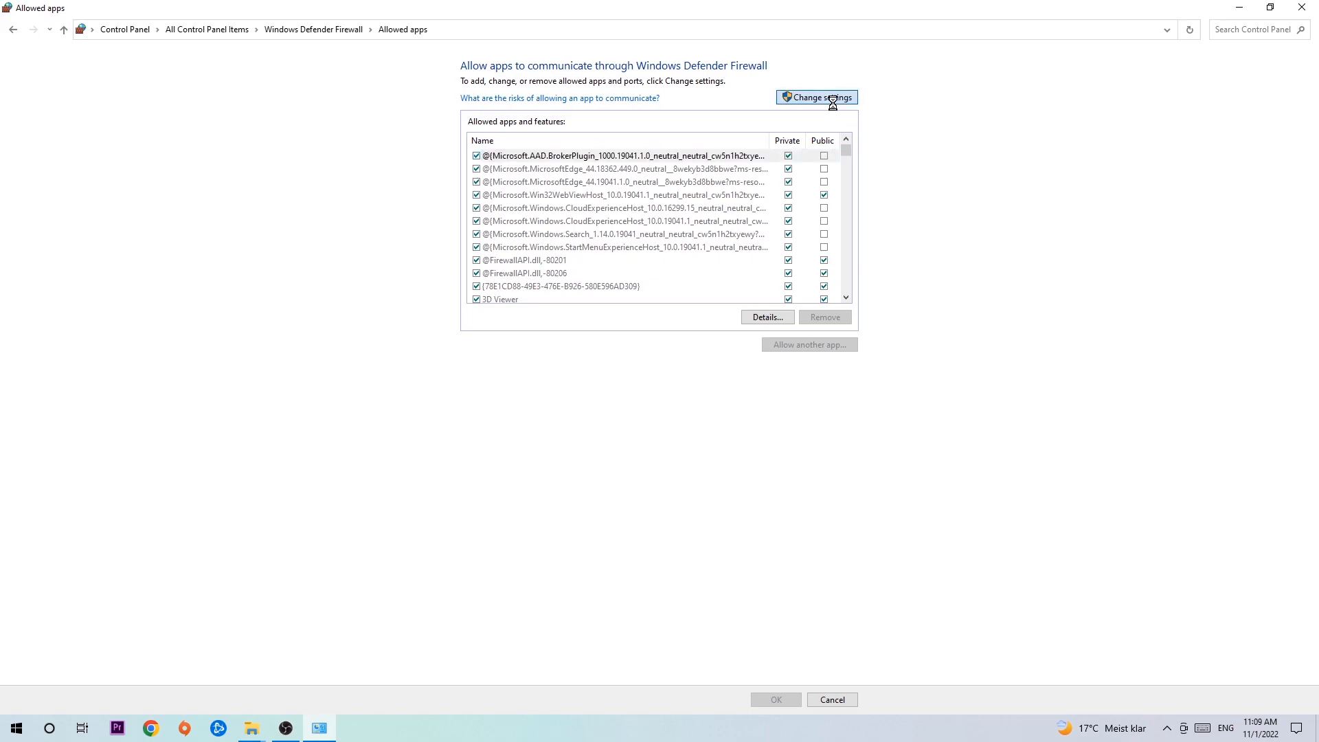
click(815, 96)
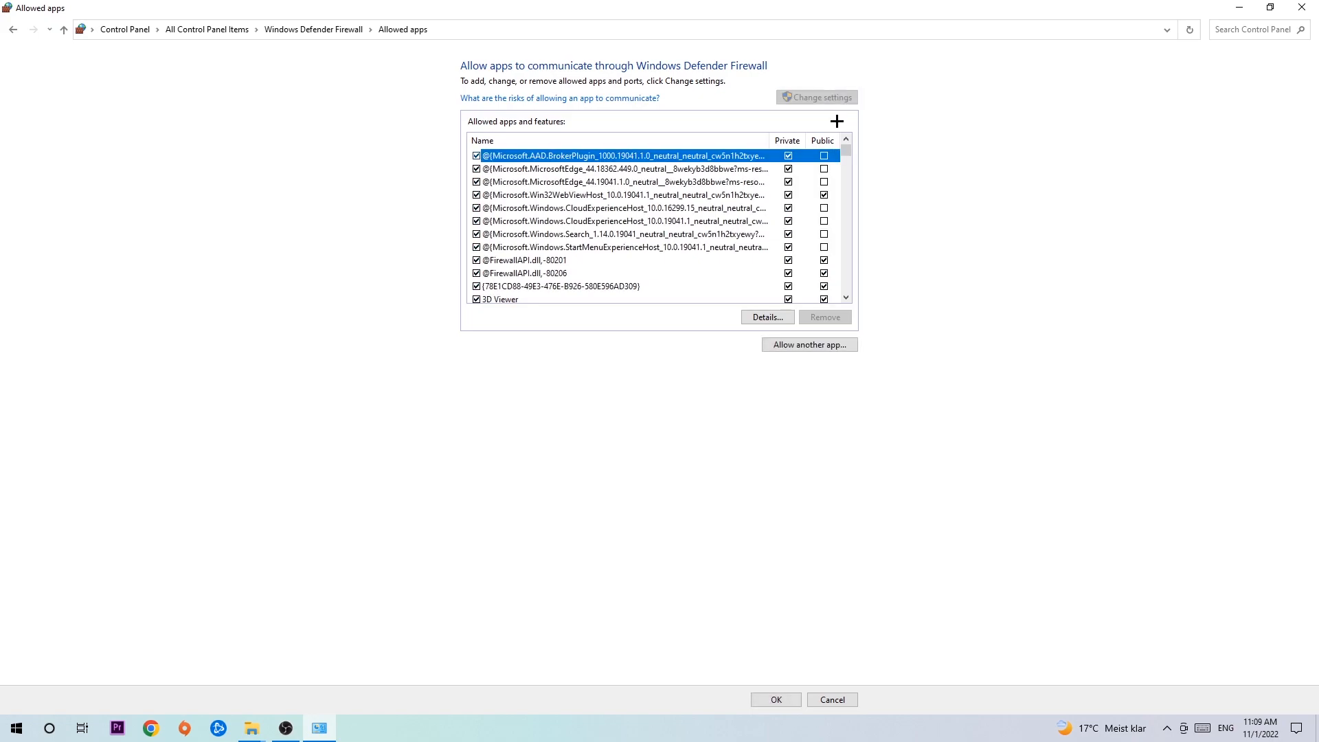
mouse_move(808, 343)
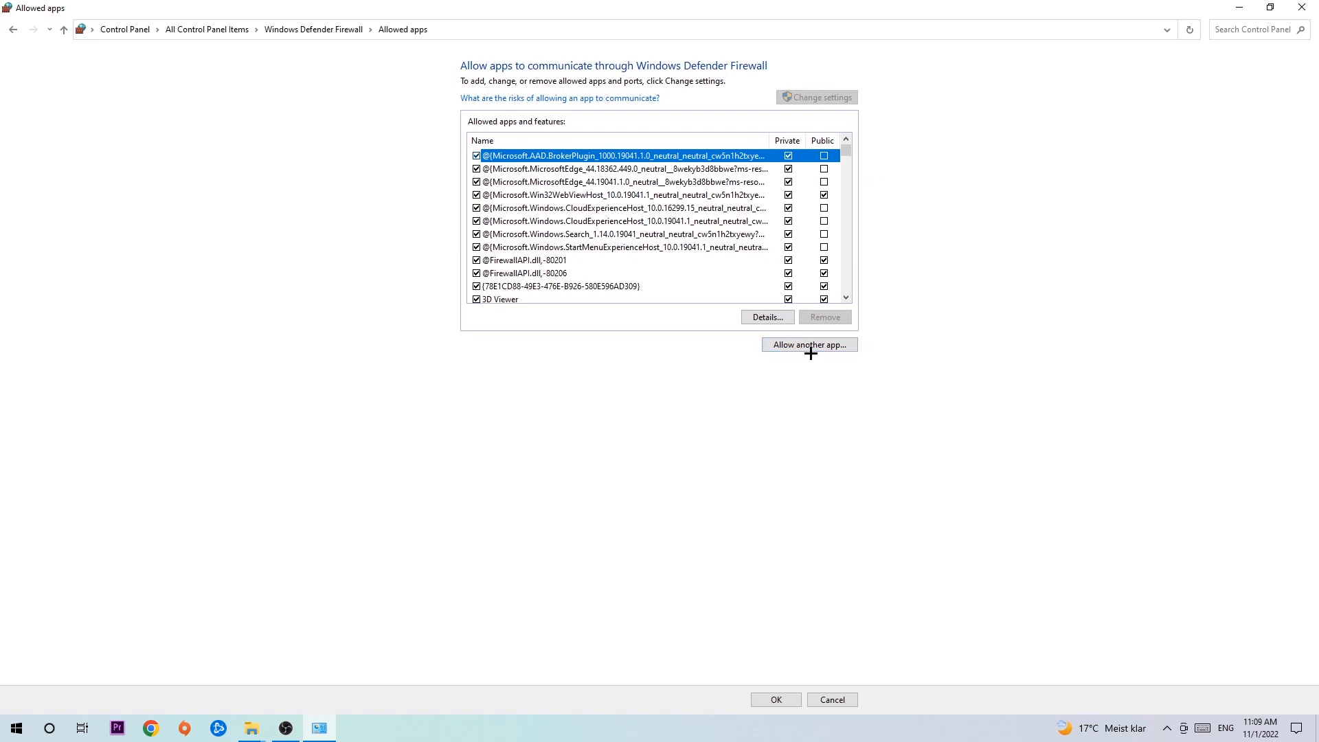
click(808, 344)
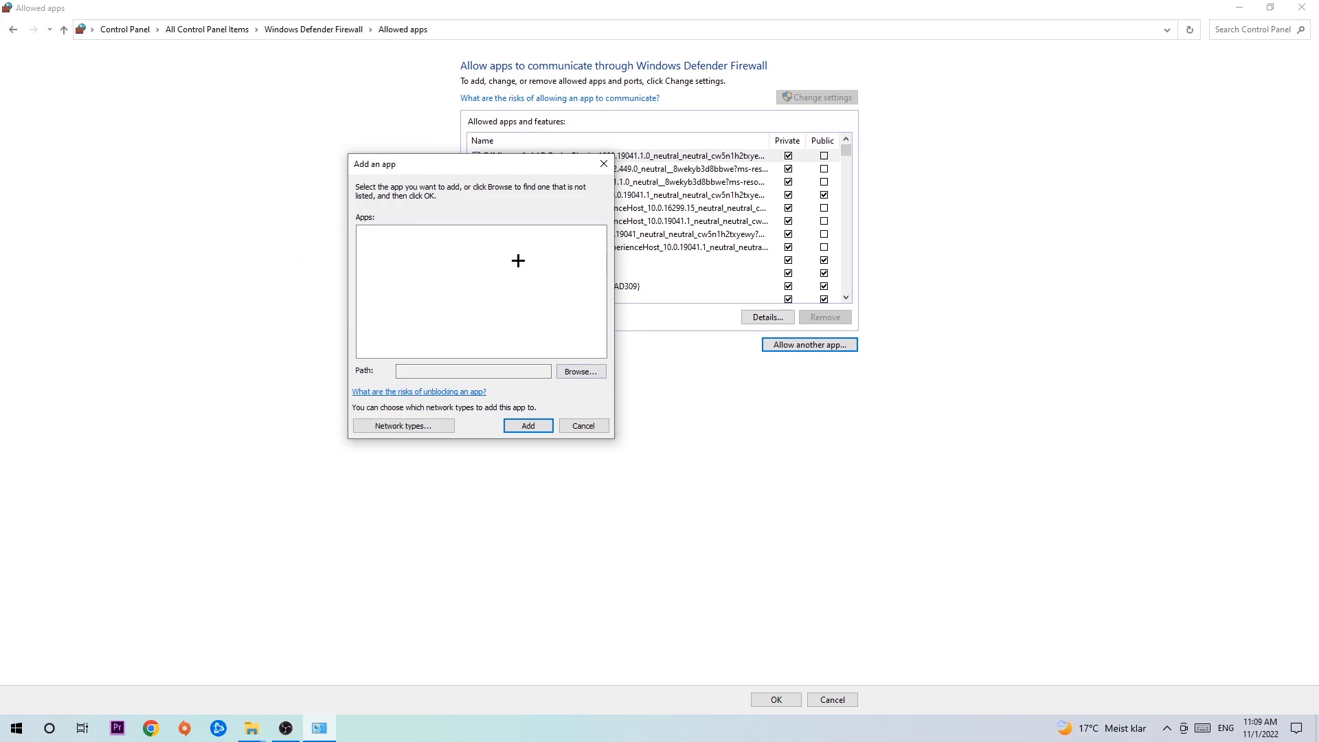
Browse for a program in System32, then close the picker without choosing a file.
click(579, 371)
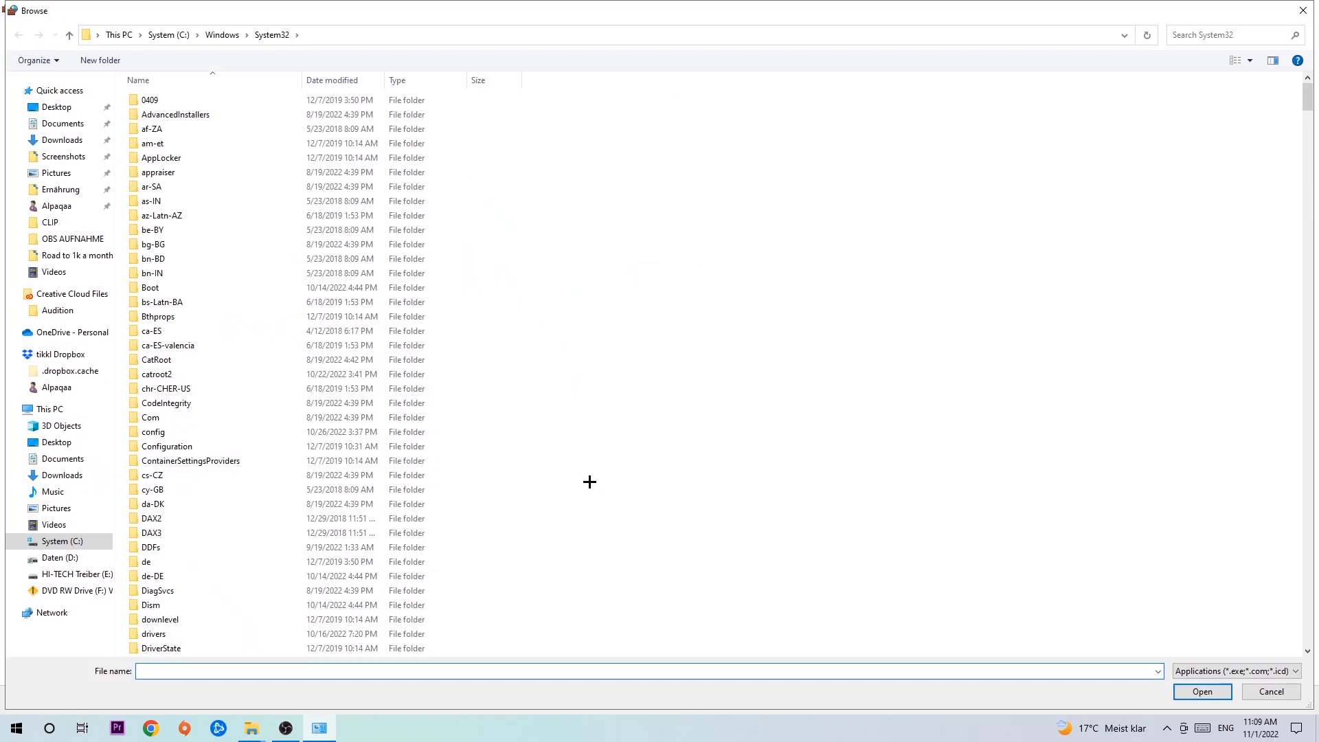
mouse_move(581, 471)
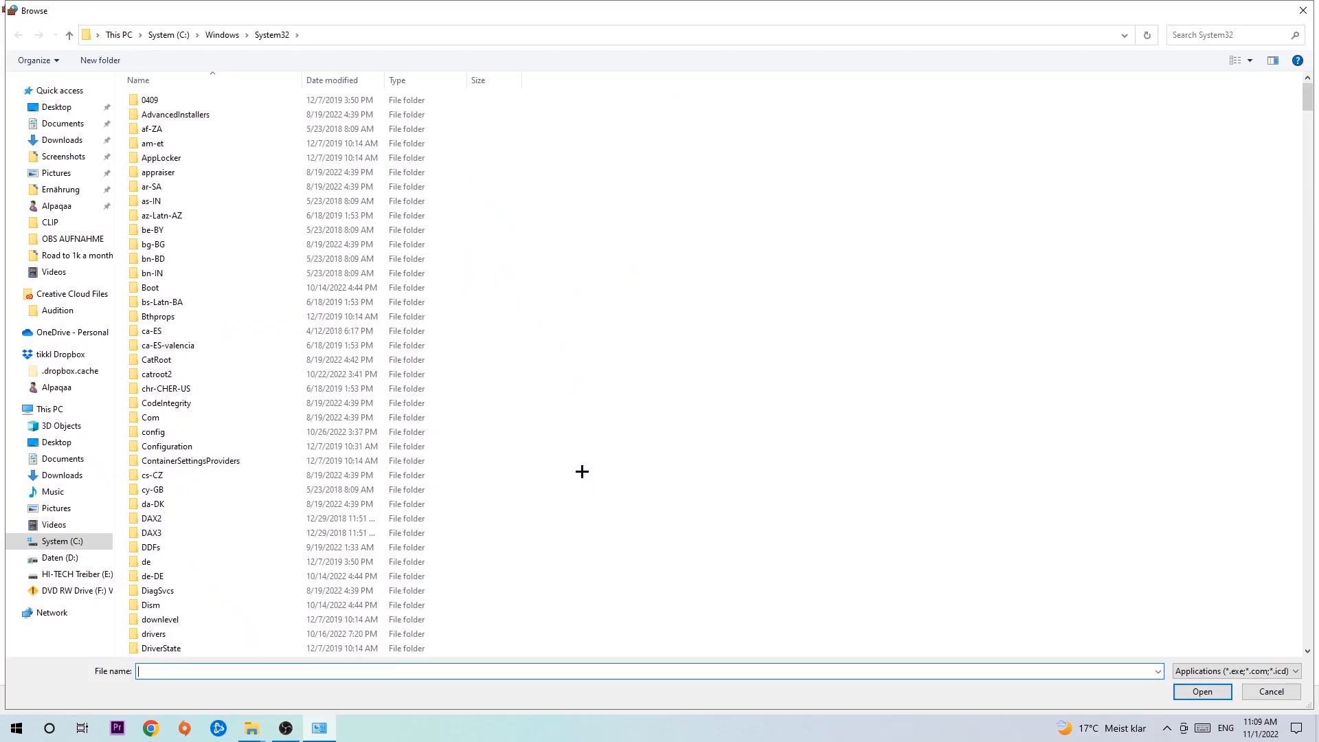
mouse_move(566, 463)
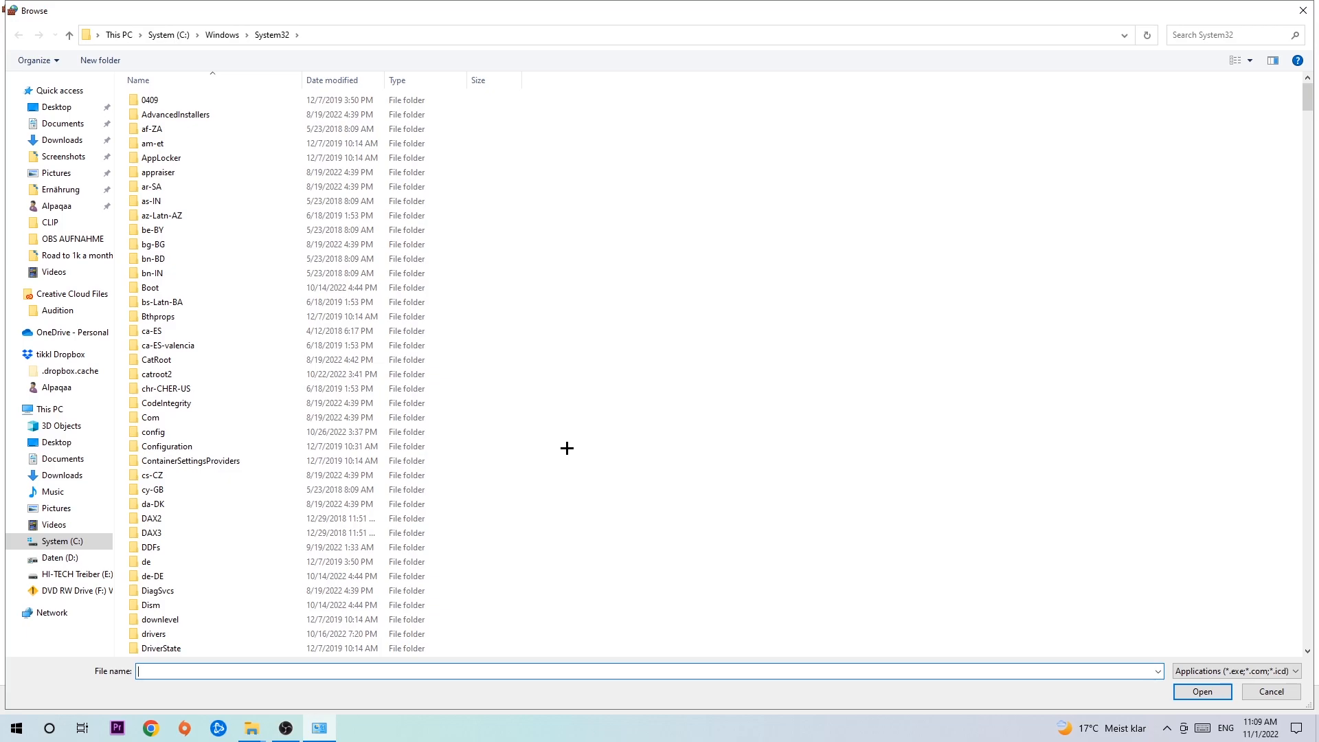
mouse_move(1296, 24)
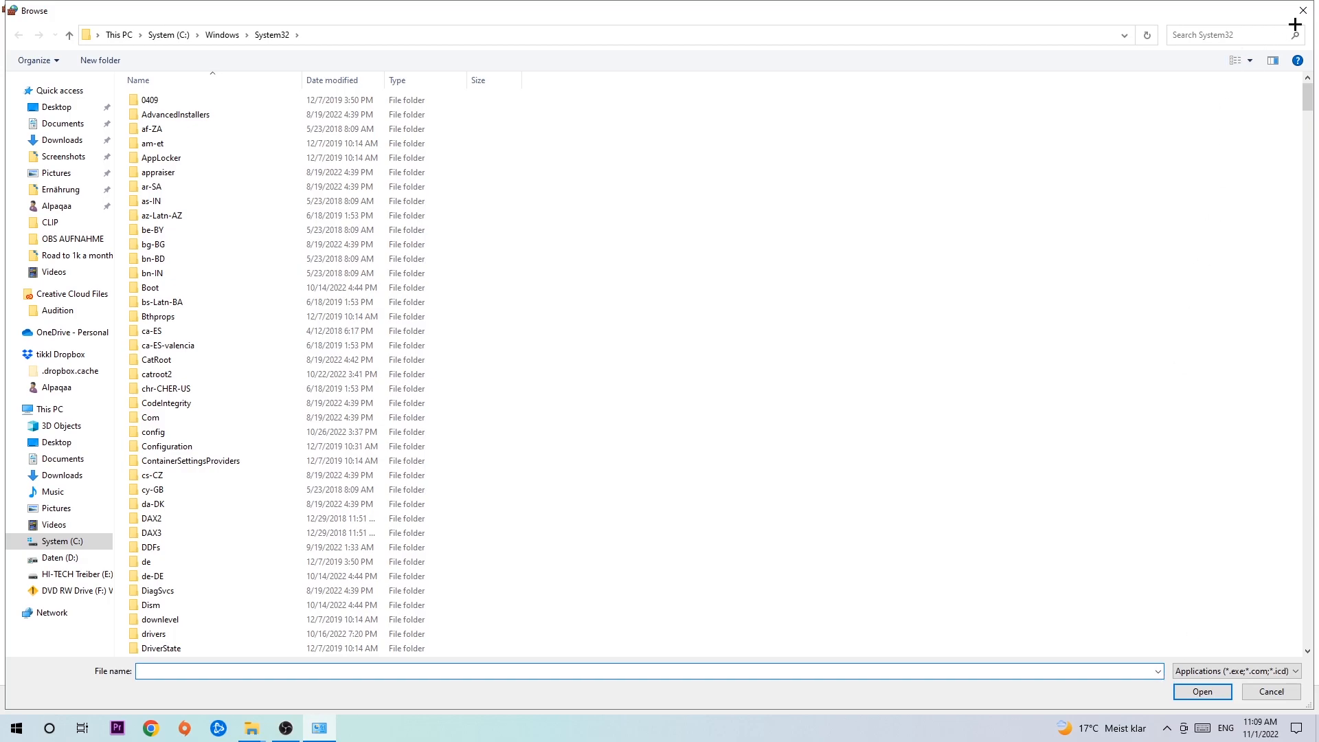
click(1269, 691)
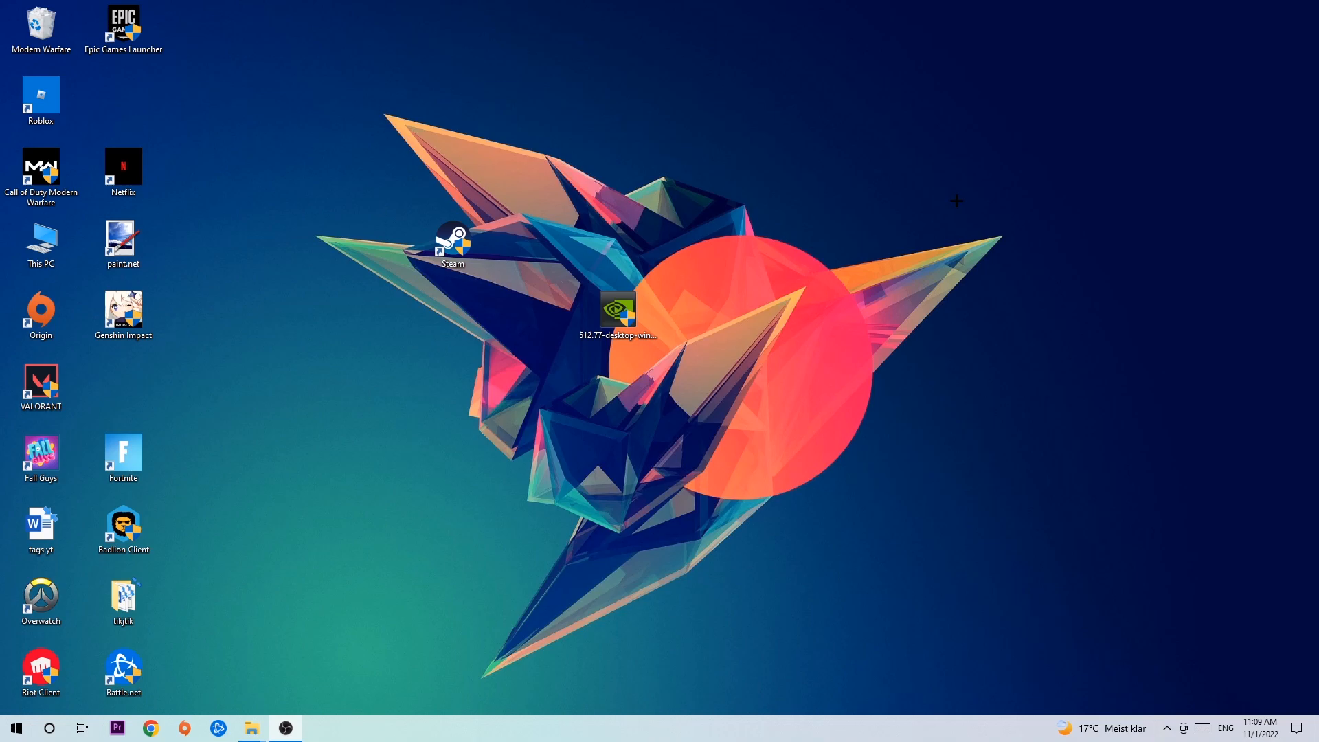
mouse_move(918, 193)
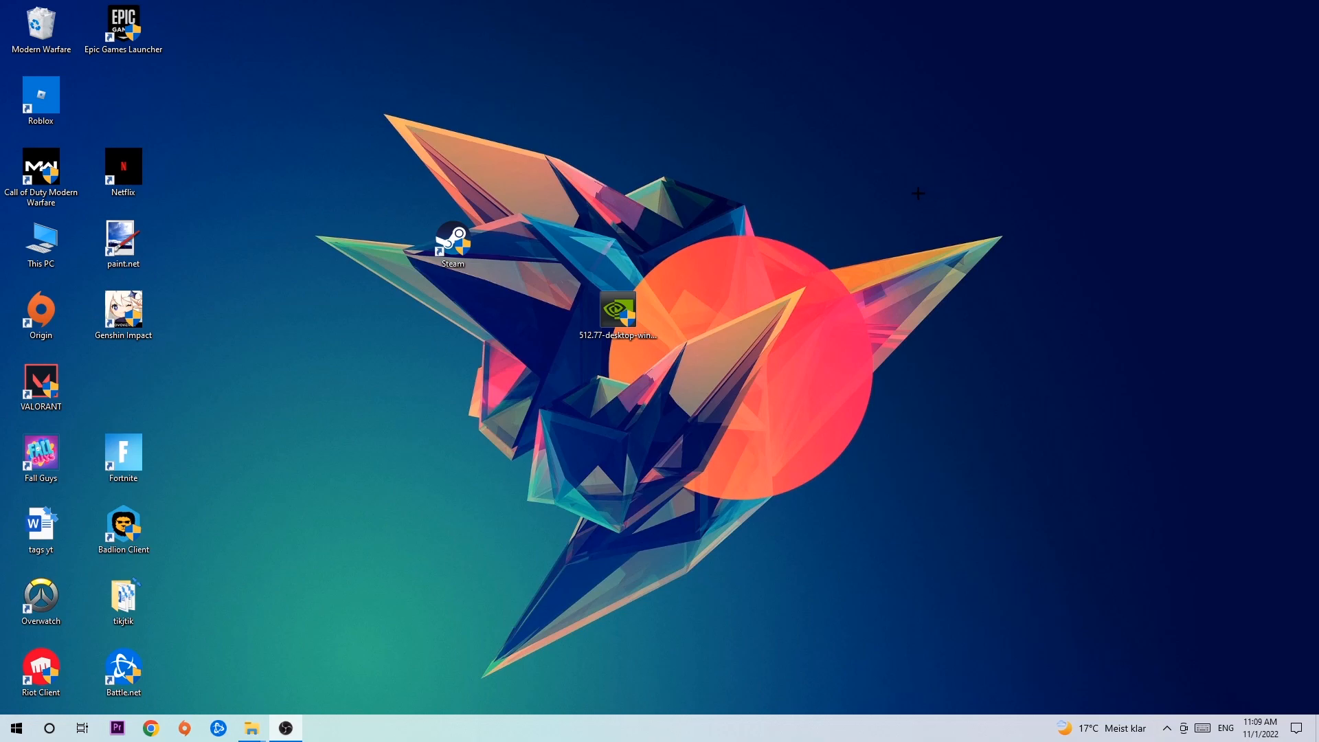
mouse_move(903, 191)
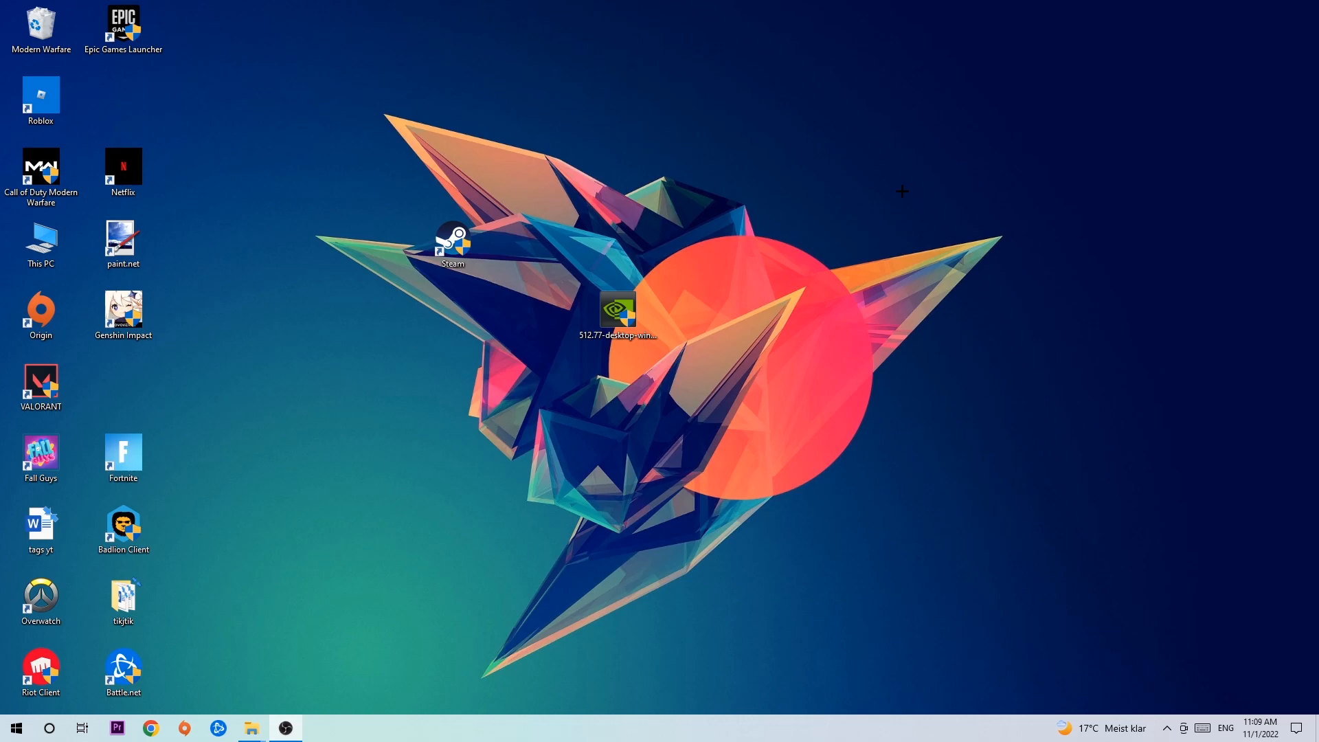